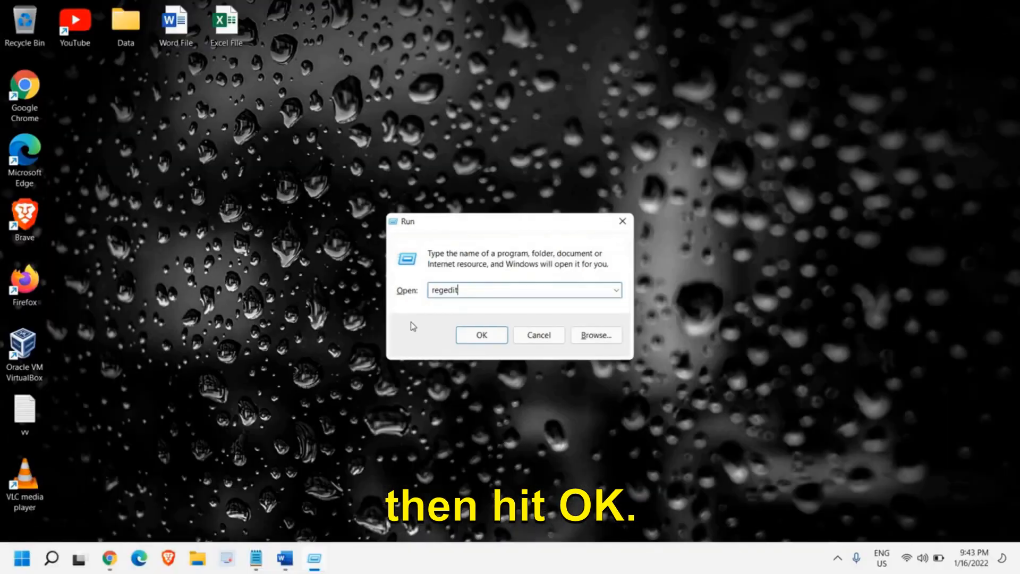
# Step: Launch regedit and export the HKEY_LOCAL_MACHINE branch as 'test' on the Desktop
pyautogui.click(482, 334)
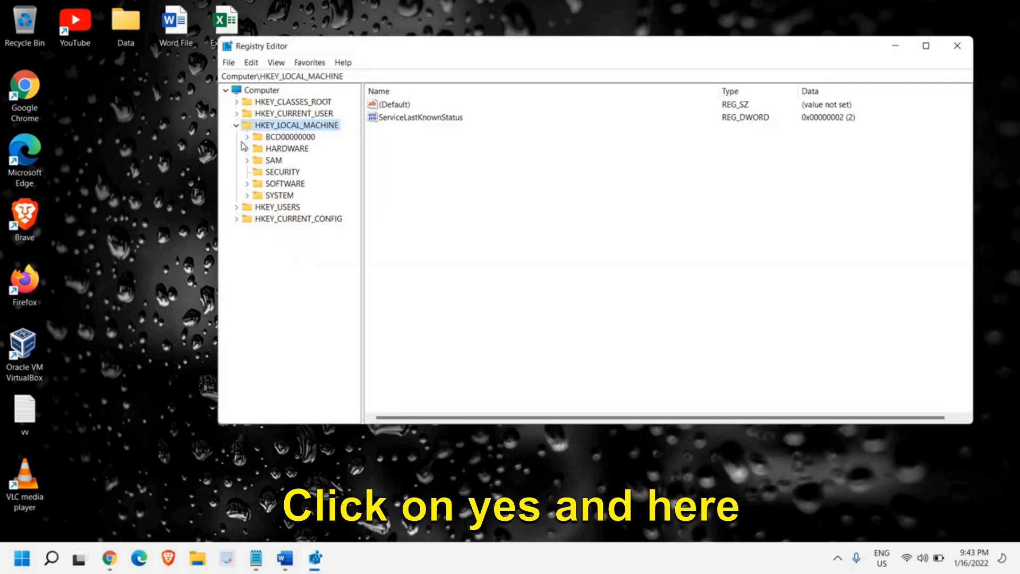
pyautogui.click(236, 125)
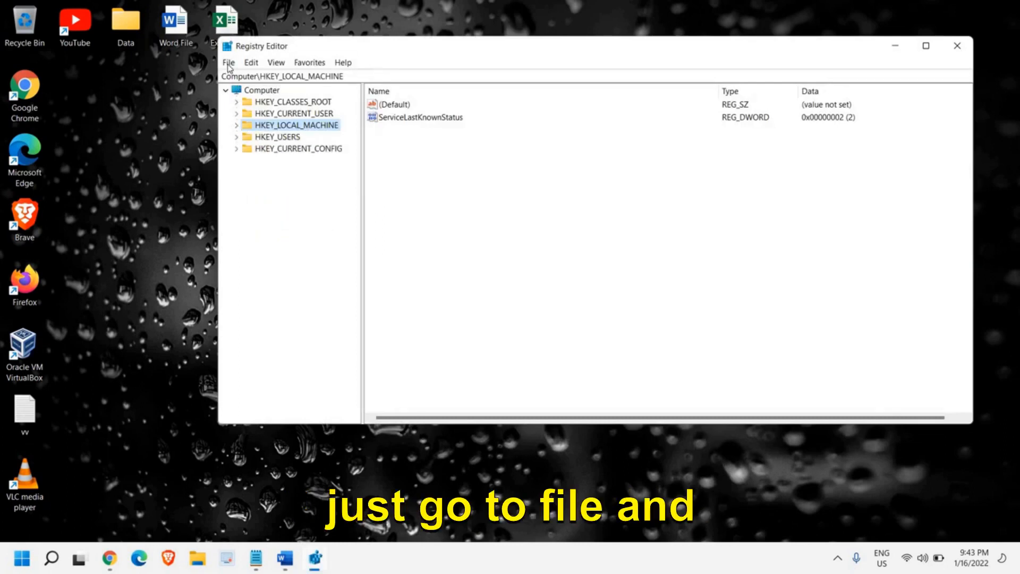
pyautogui.click(228, 63)
pyautogui.write('test')
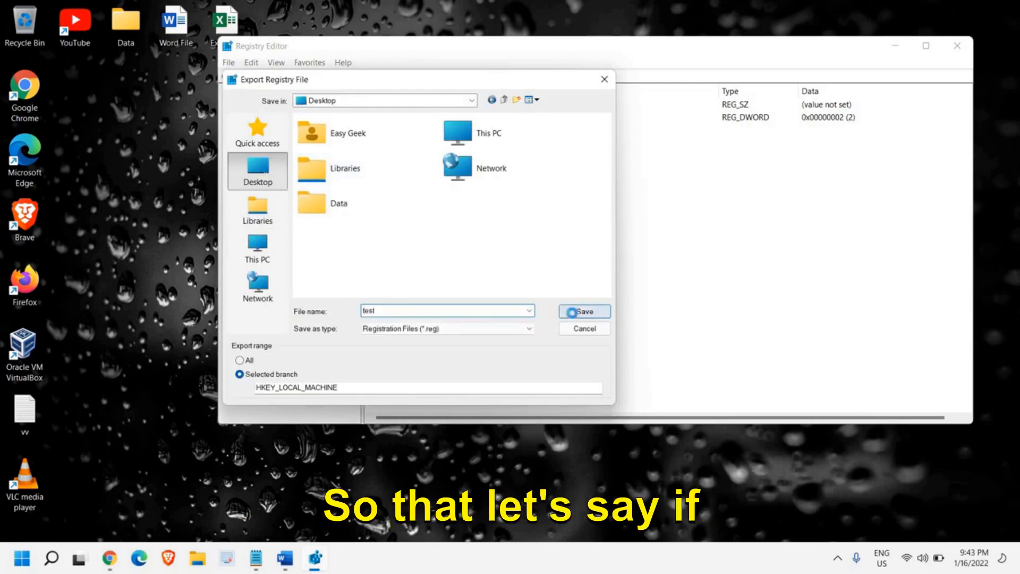
pyautogui.click(582, 311)
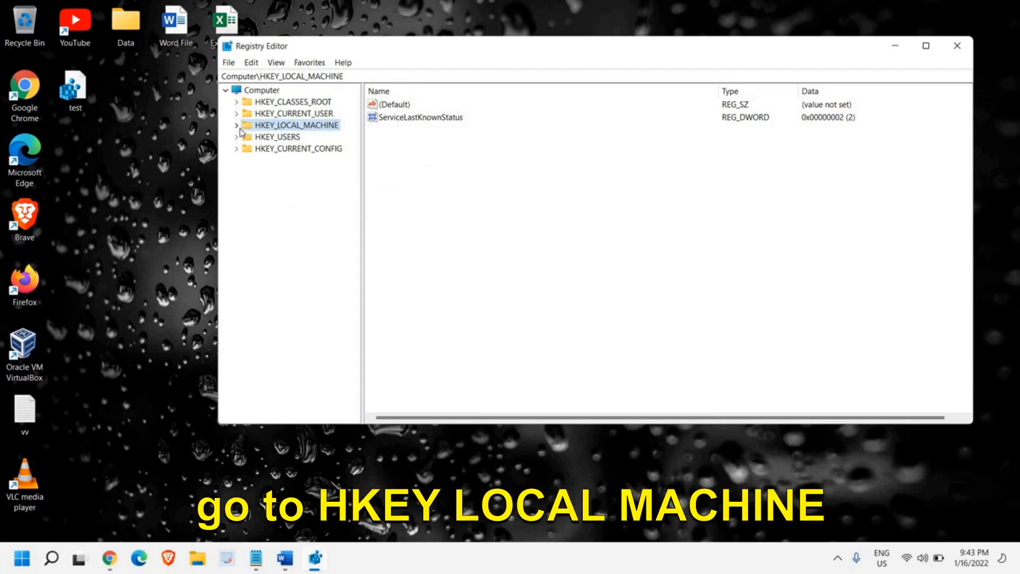
# Step: Delete the Edge key under HKEY_LOCAL_MACHINE\SOFTWARE\Policies\Microsoft, confirming with Yes
pyautogui.click(238, 125)
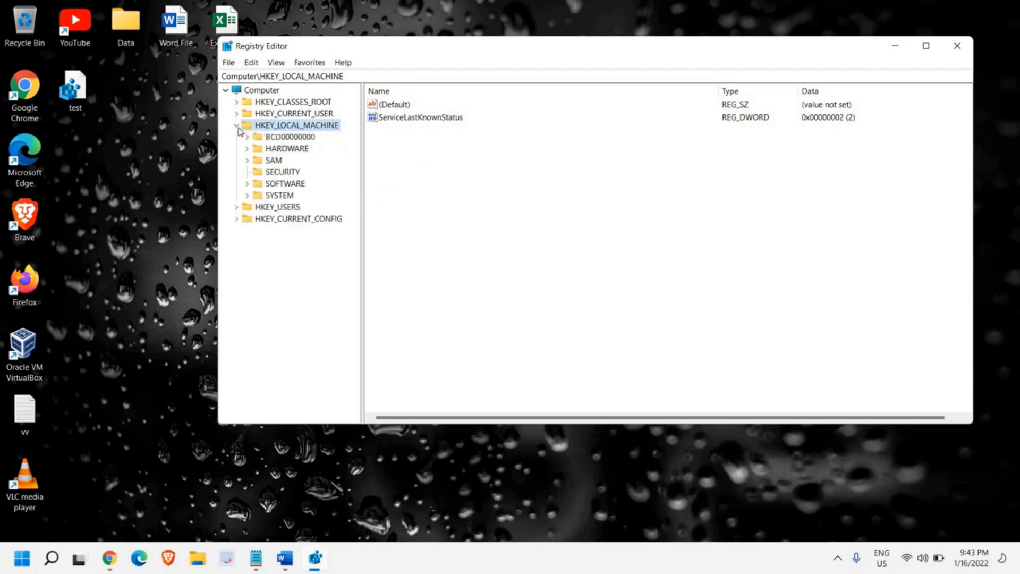
pyautogui.moveTo(249, 189)
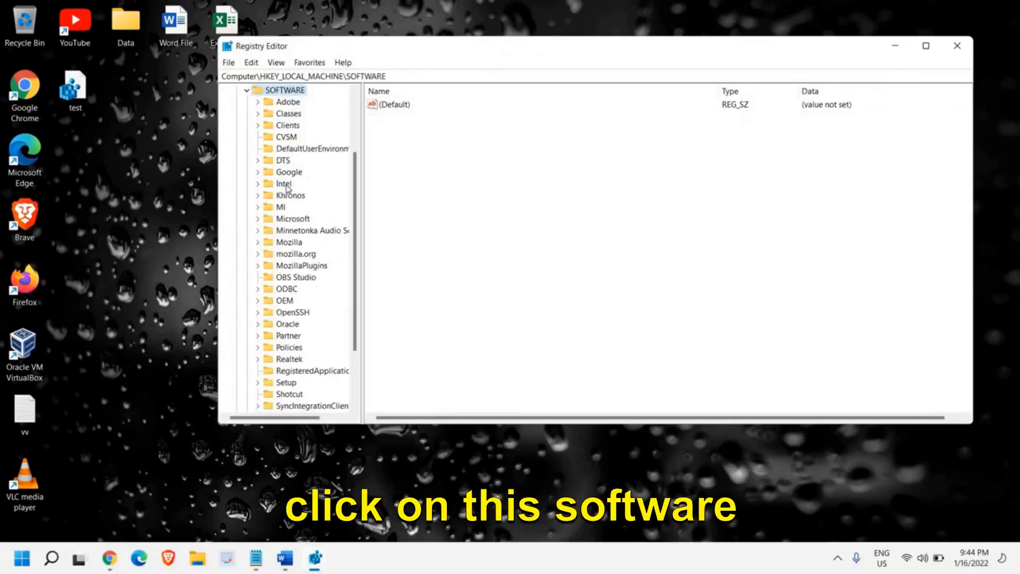
pyautogui.click(286, 90)
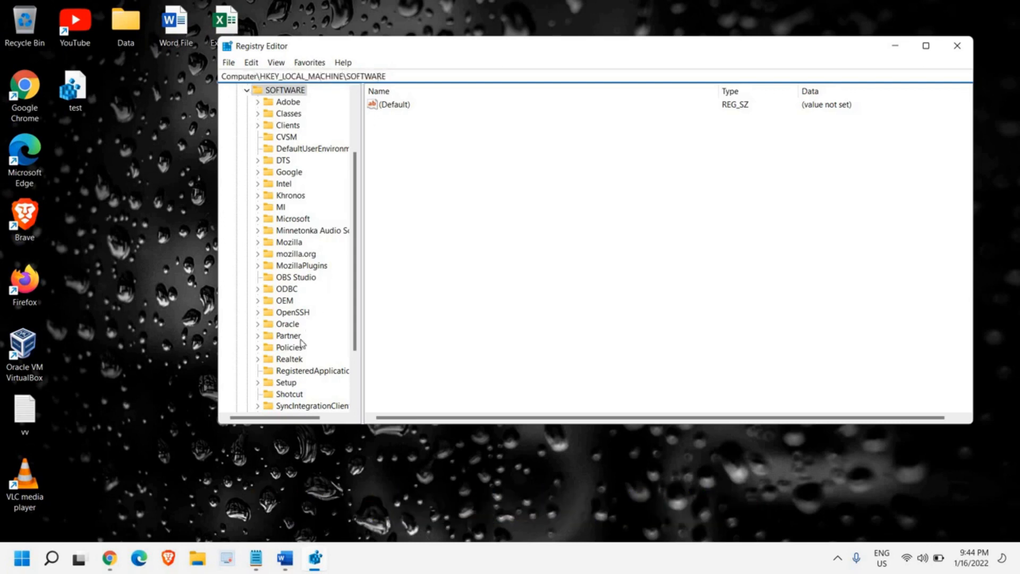
pyautogui.scroll(-3)
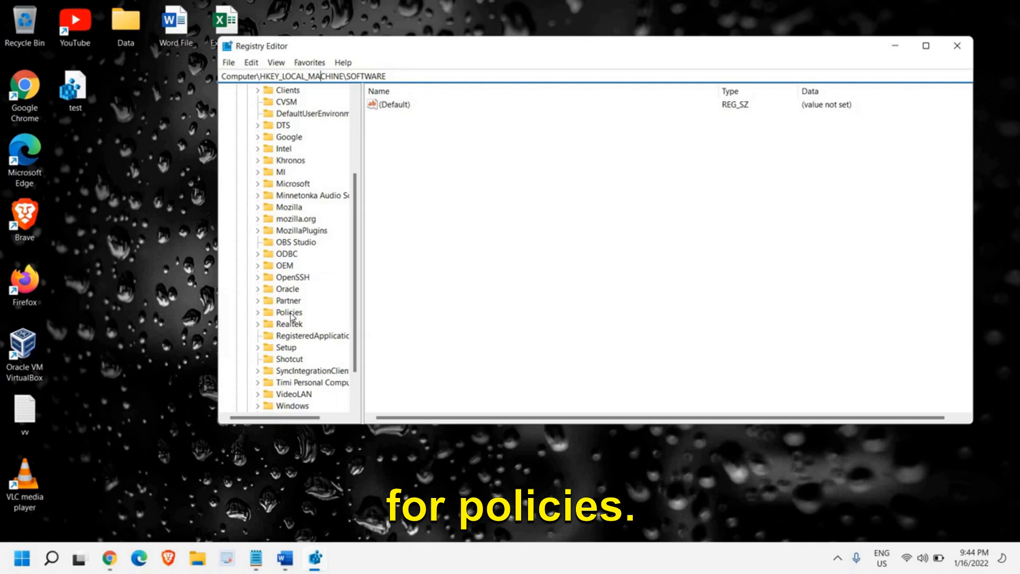
pyautogui.click(289, 312)
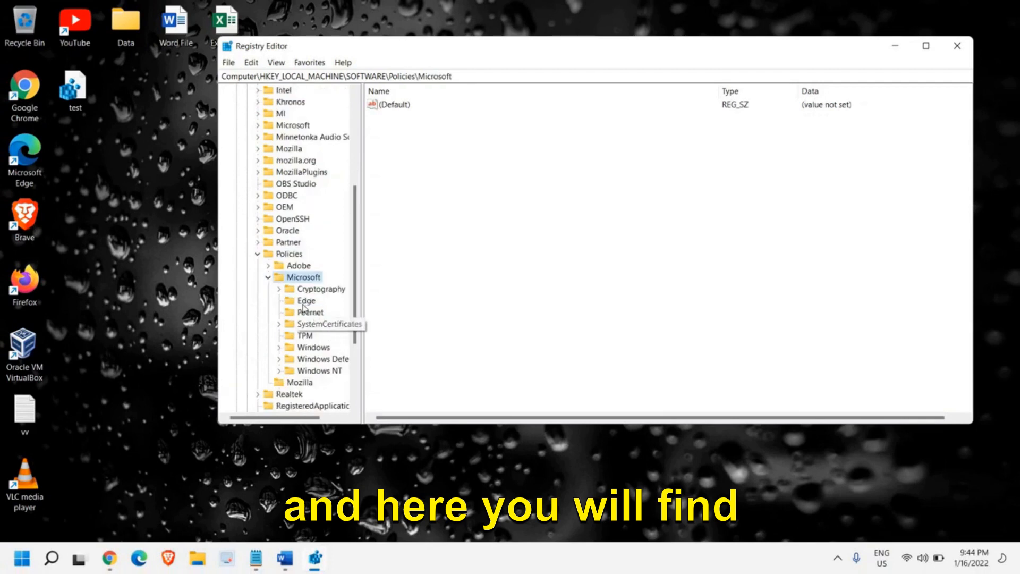
pyautogui.click(306, 299)
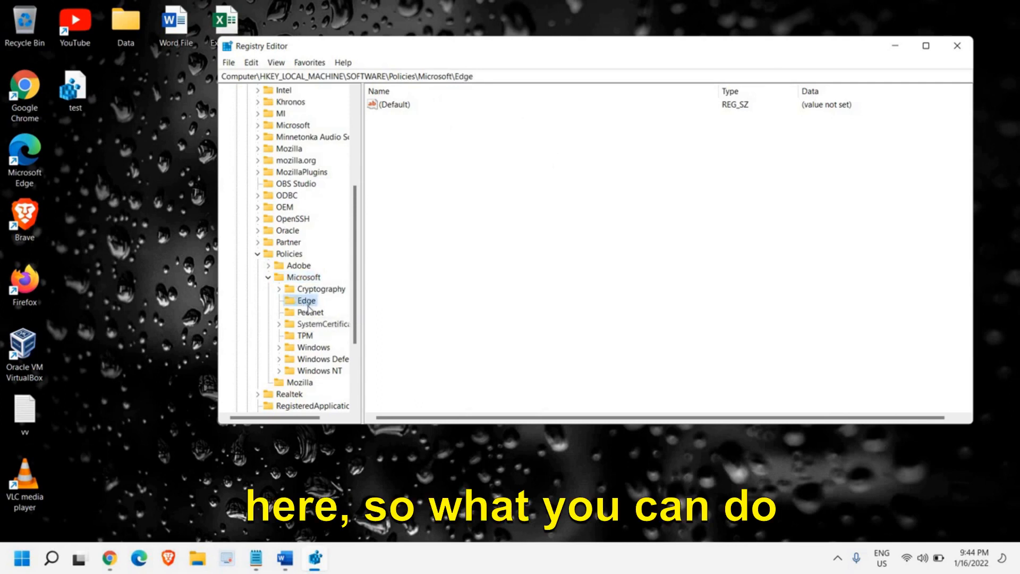
pyautogui.rightClick(306, 299)
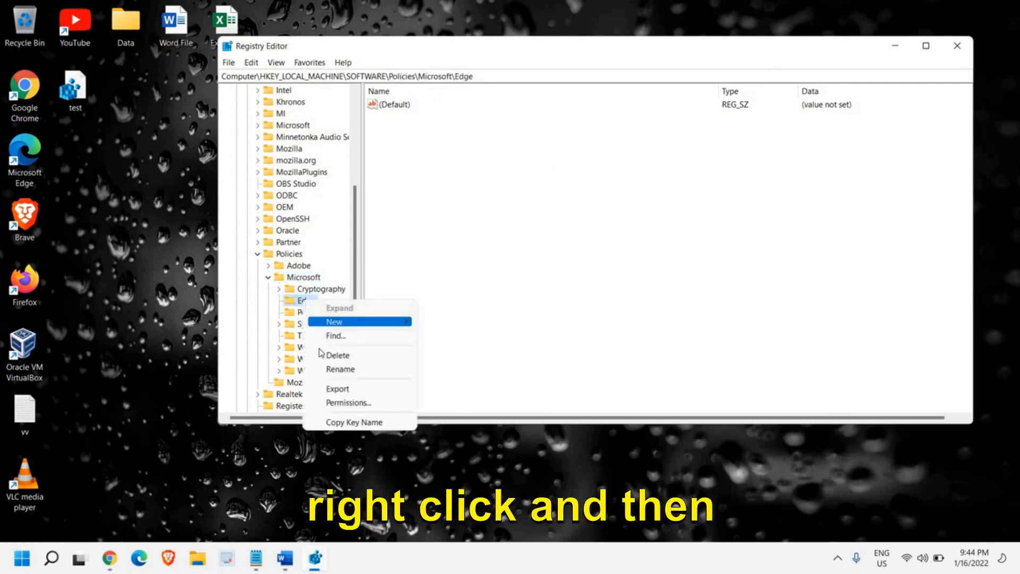
pyautogui.click(336, 355)
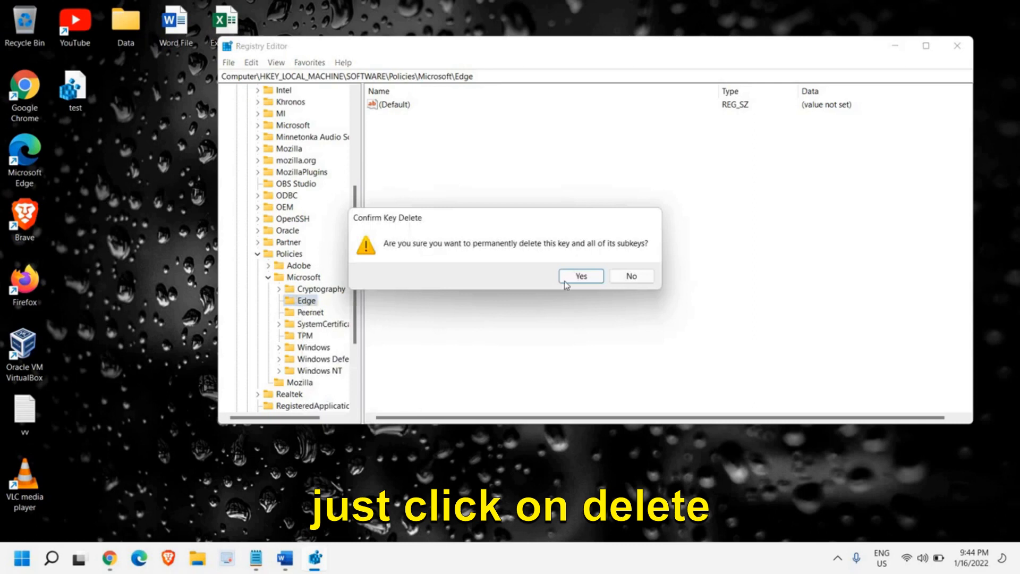
pyautogui.click(579, 275)
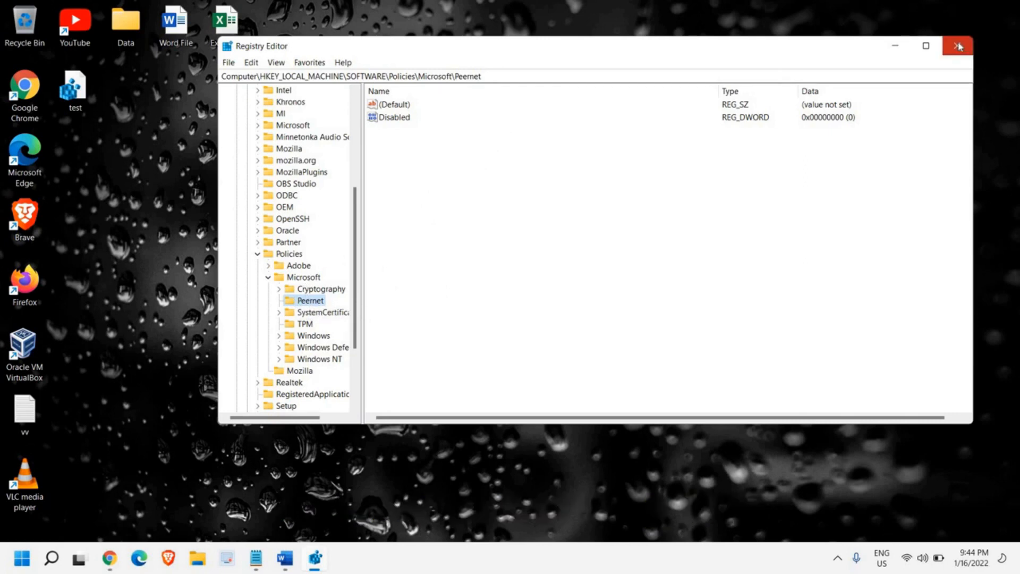
# Step: Close Registry Editor, check edge://management in maximised Edge, then close Edge
pyautogui.click(956, 46)
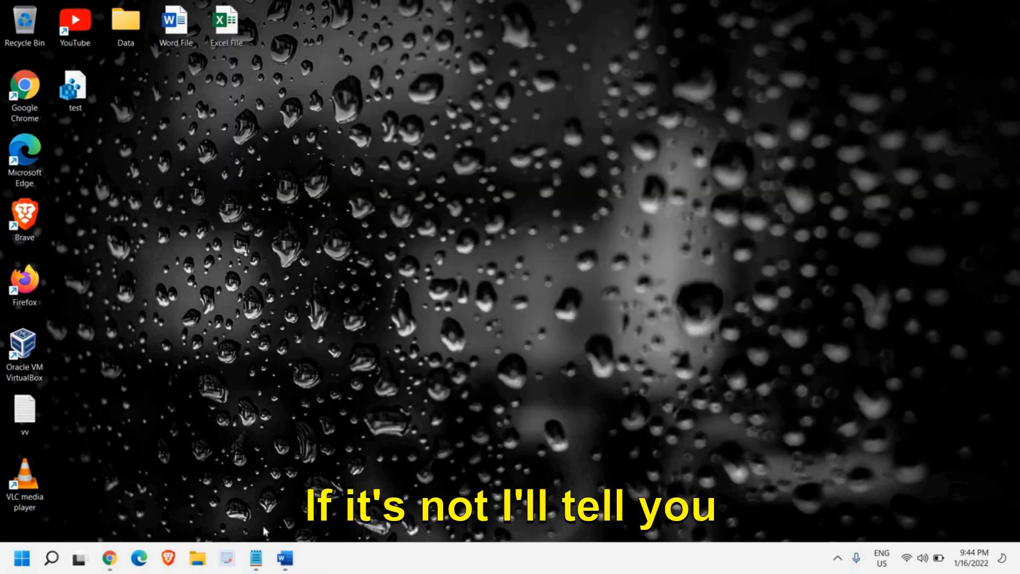
pyautogui.moveTo(139, 558)
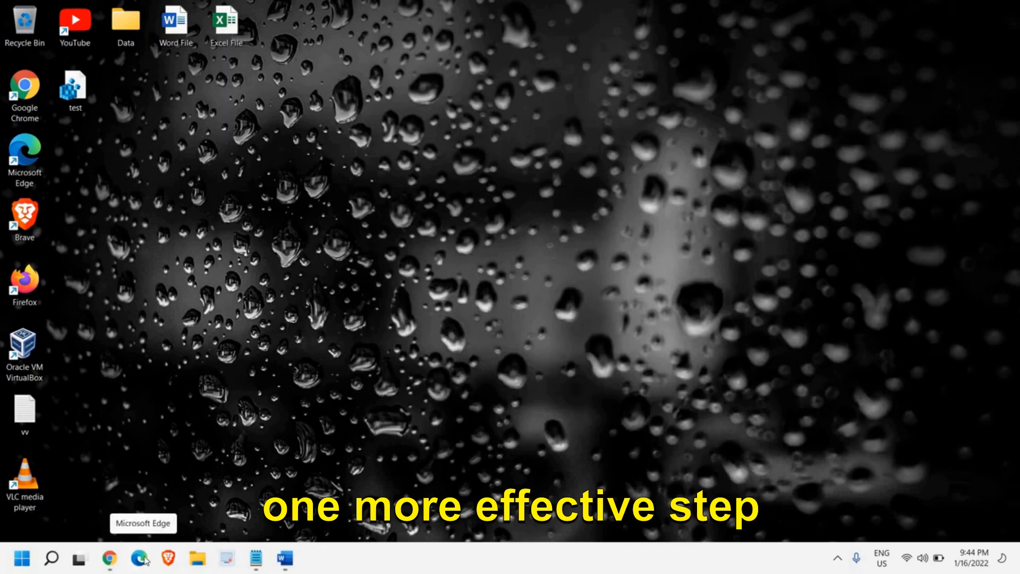
pyautogui.click(139, 558)
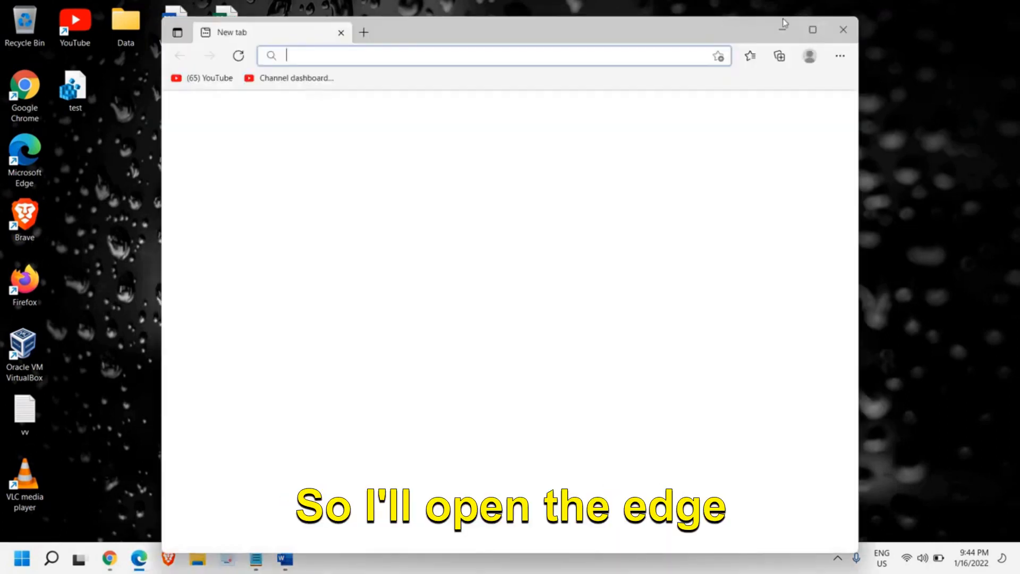
pyautogui.click(812, 30)
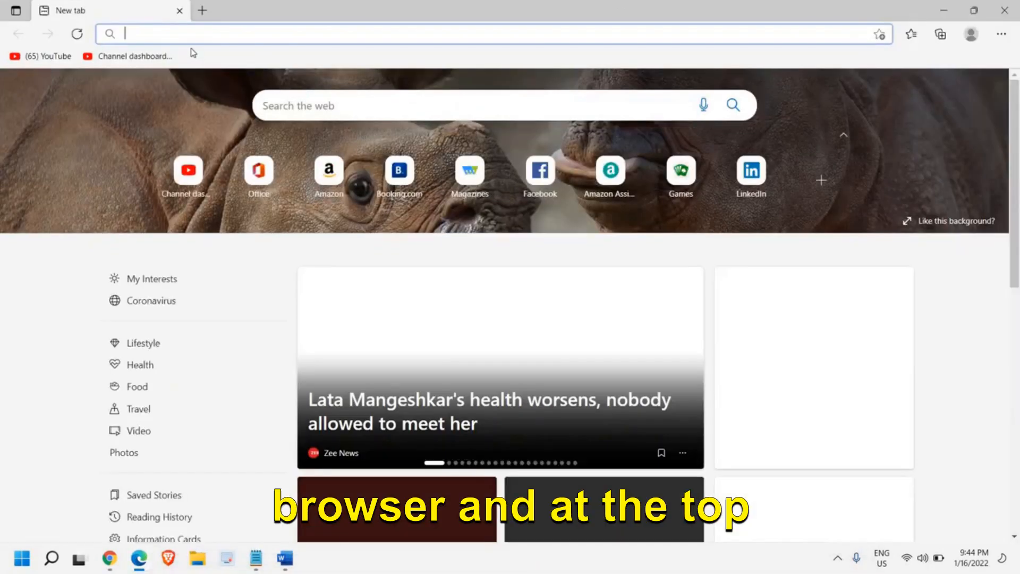
pyautogui.write('edge://management')
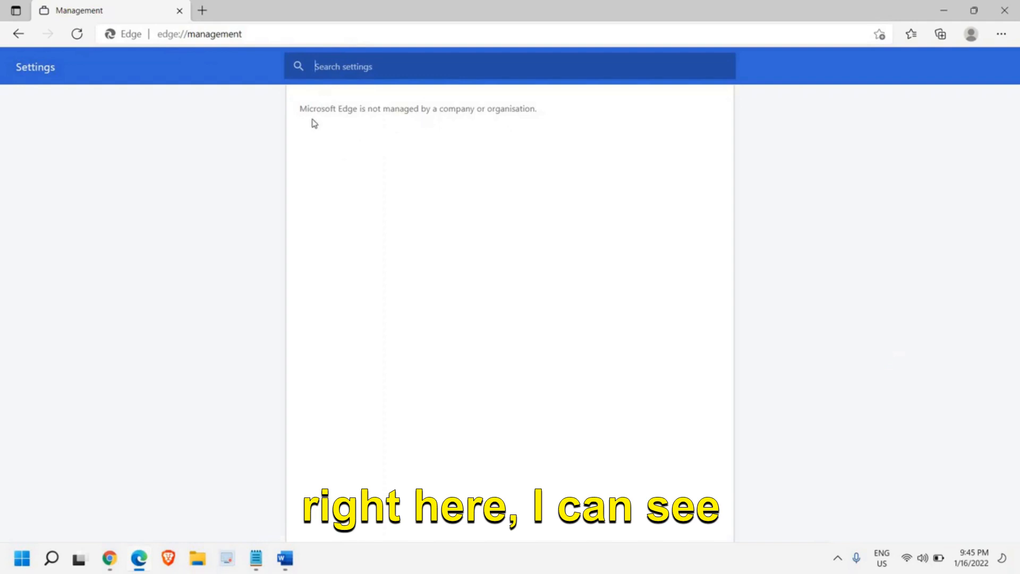
pyautogui.moveTo(418, 121)
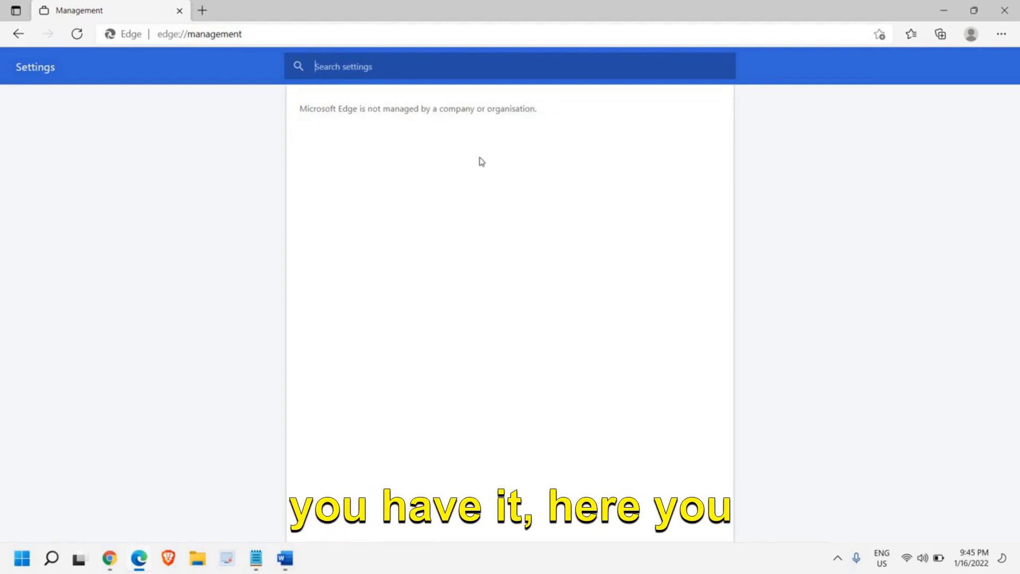
pyautogui.moveTo(623, 137)
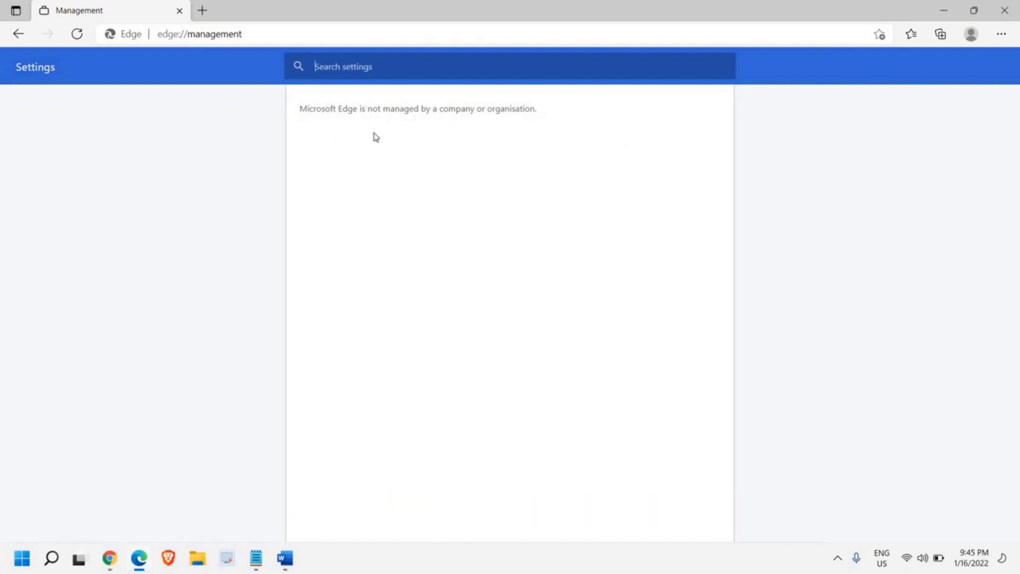
pyautogui.click(1004, 11)
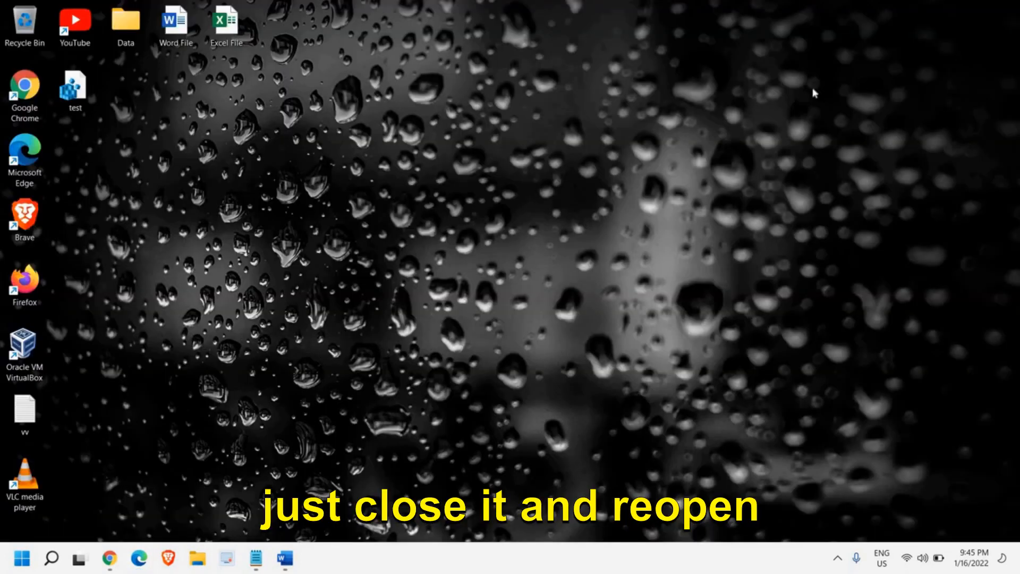
pyautogui.moveTo(368, 118)
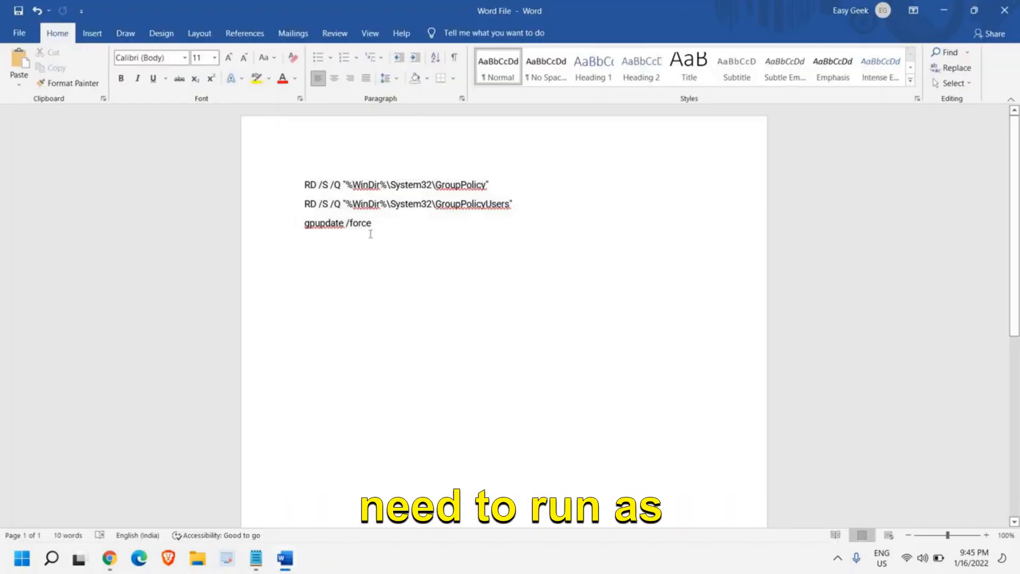
# Step: Select the first RD GroupPolicy removal command line in the Word document
pyautogui.moveTo(302, 185); pyautogui.dragTo(373, 223)
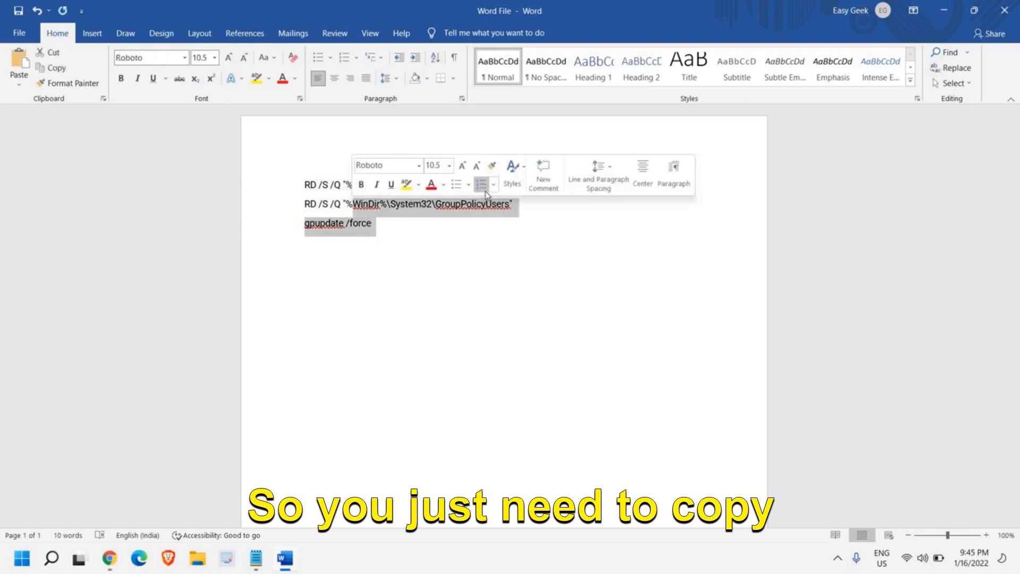
pyautogui.click(491, 185)
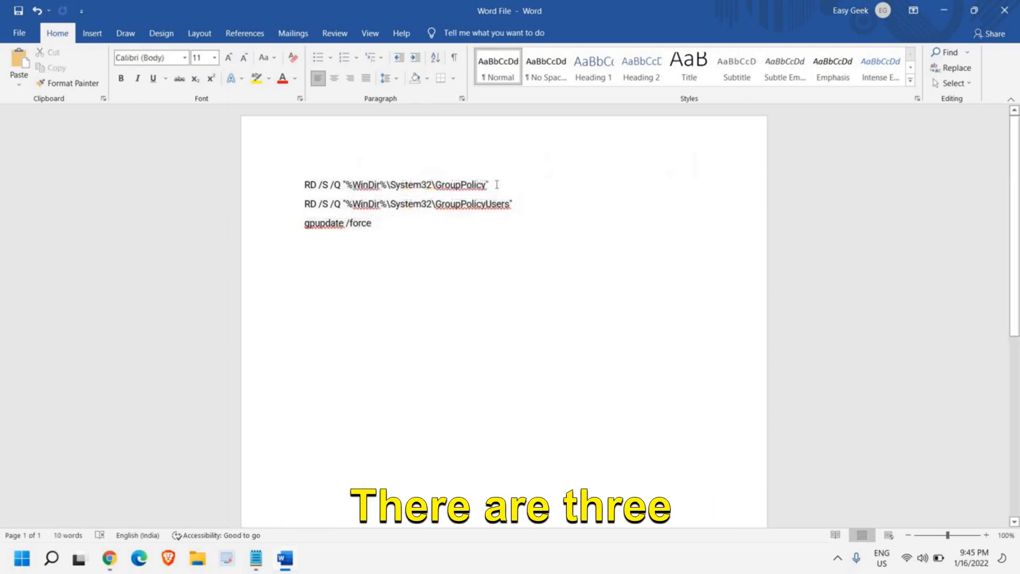
pyautogui.tripleClick(394, 185)
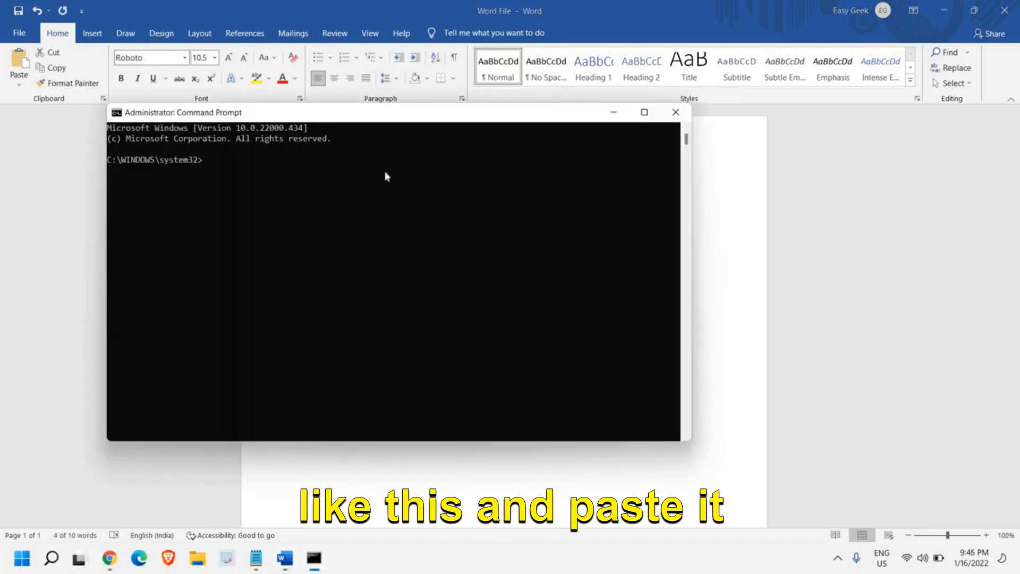
# Step: Run both RD /S /Q folder removals and gpupdate /force, then close Command Prompt
pyautogui.press('enter')
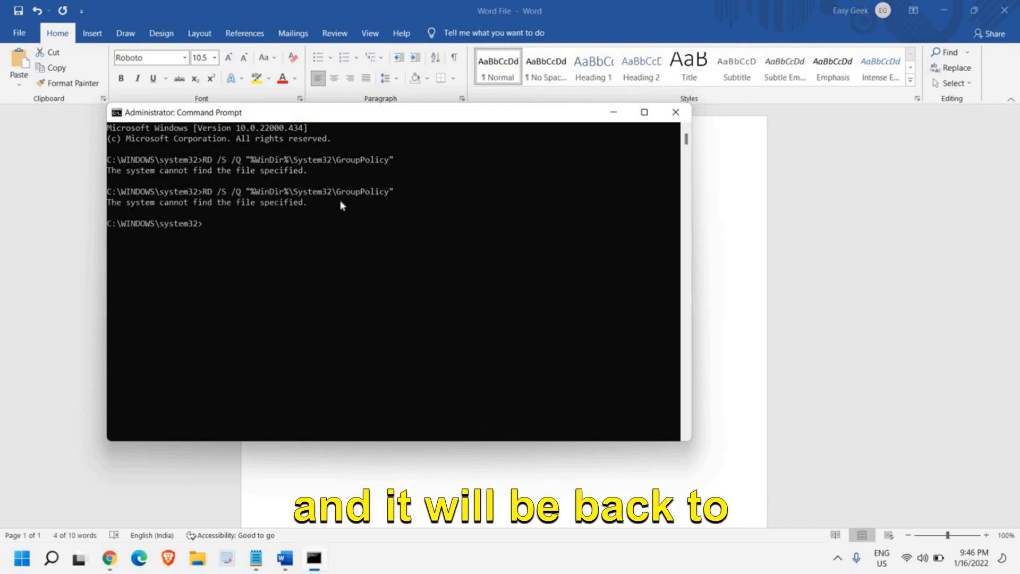
pyautogui.click(675, 112)
pyautogui.write('RD /S /Q "%WinDir%\\System32\\GroupPolicyUsers"')
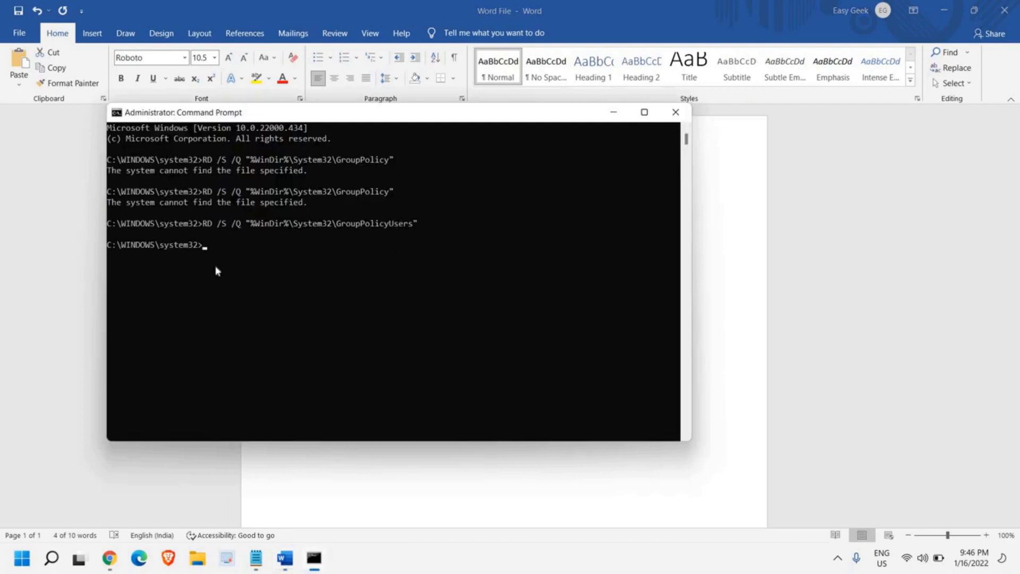
pyautogui.click(675, 112)
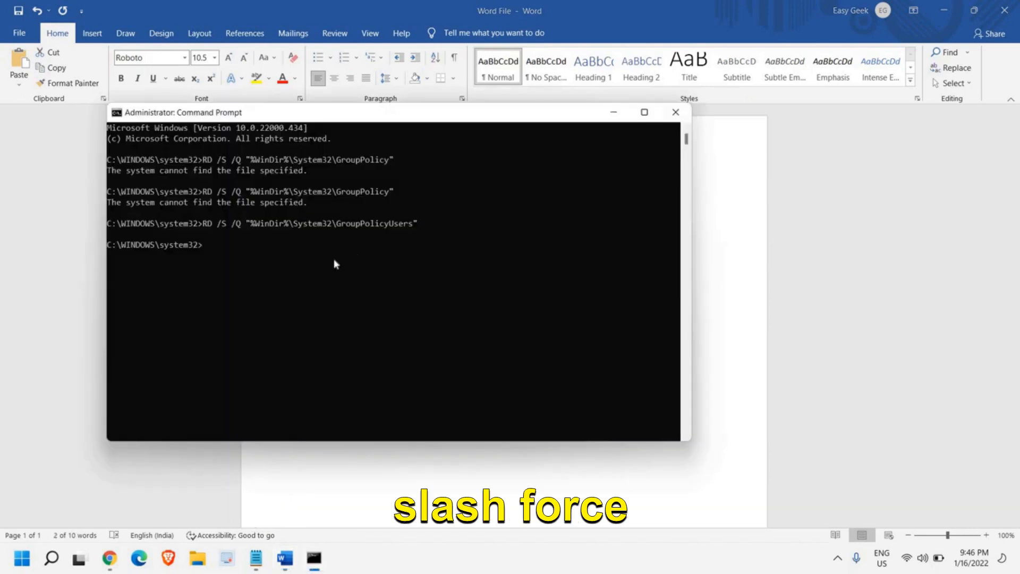
pyautogui.write('gpupdate /force')
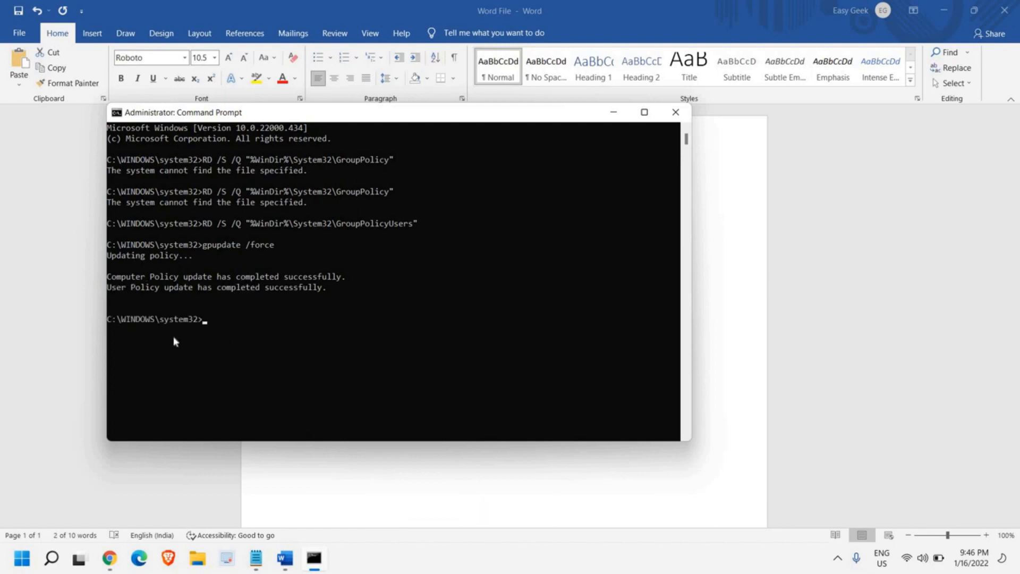
pyautogui.moveTo(321, 257)
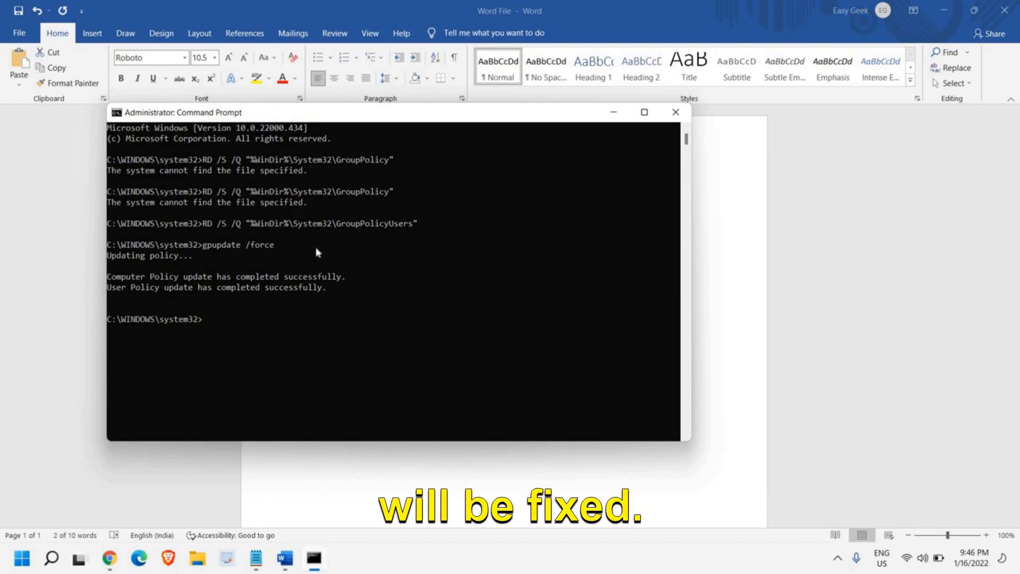
pyautogui.click(675, 112)
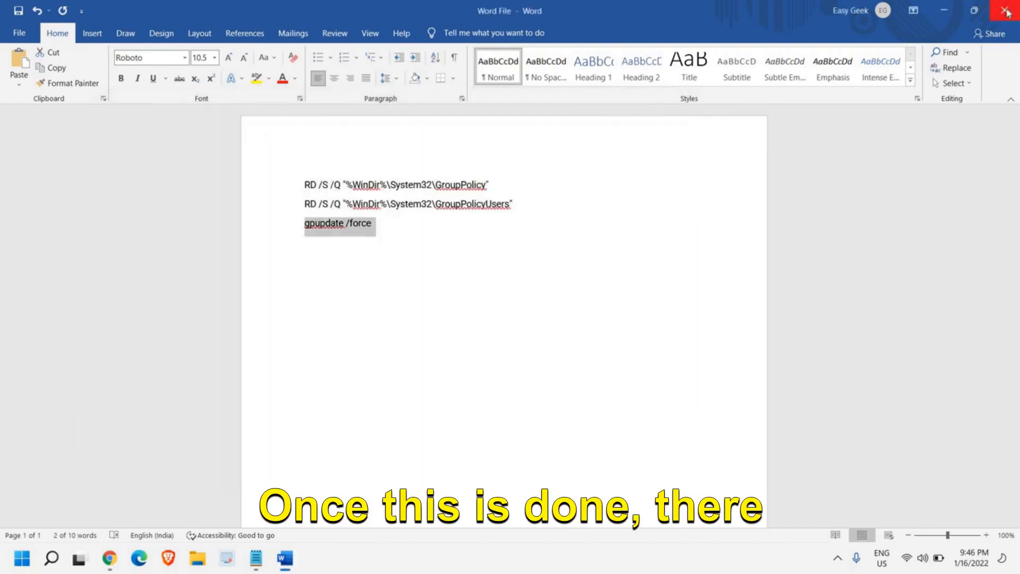
# Step: Close Word and reset Edge via Settings > Reset settings > Restore settings to defaults
pyautogui.click(1008, 11)
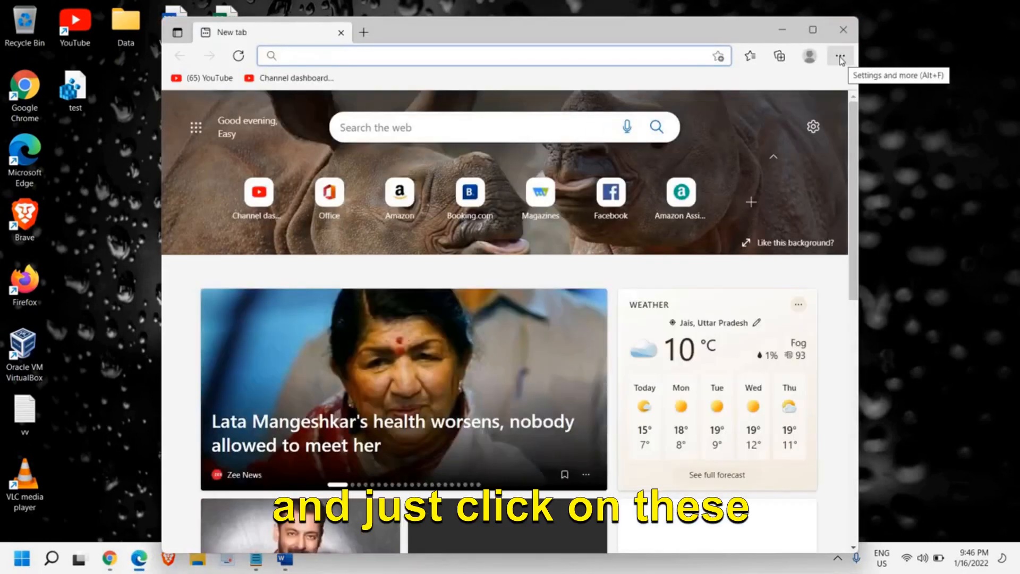
pyautogui.click(840, 56)
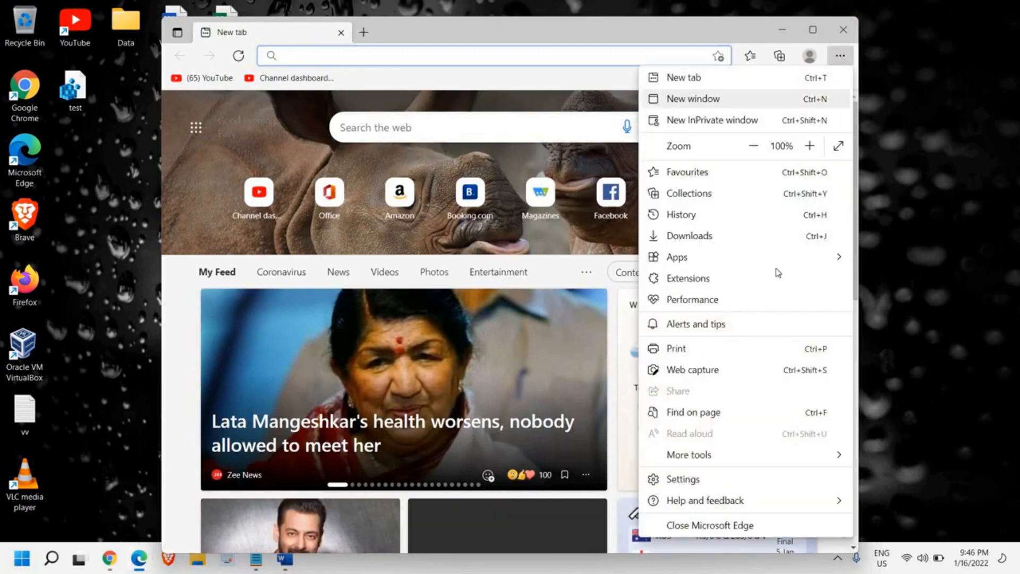
pyautogui.click(683, 478)
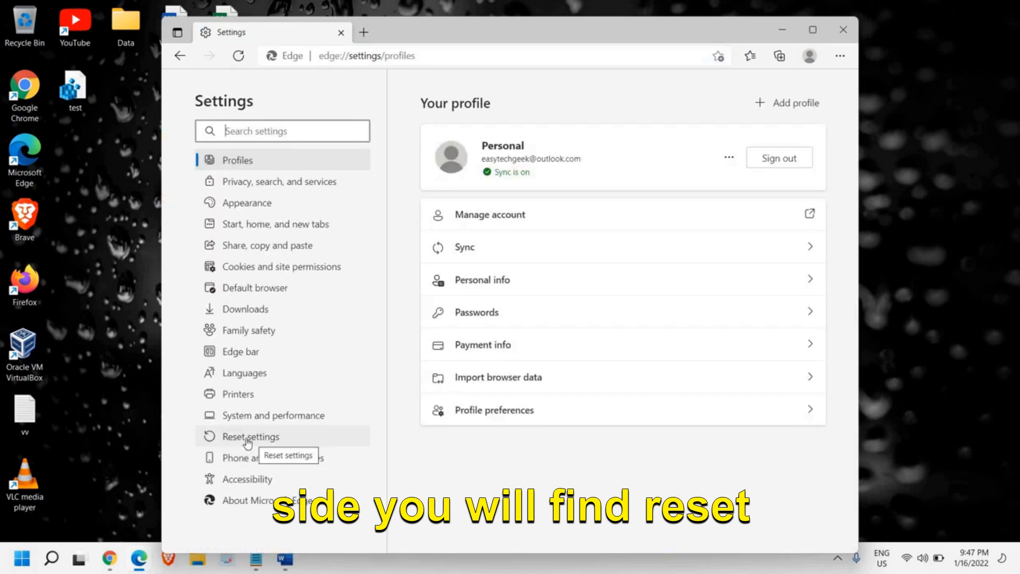
pyautogui.click(248, 436)
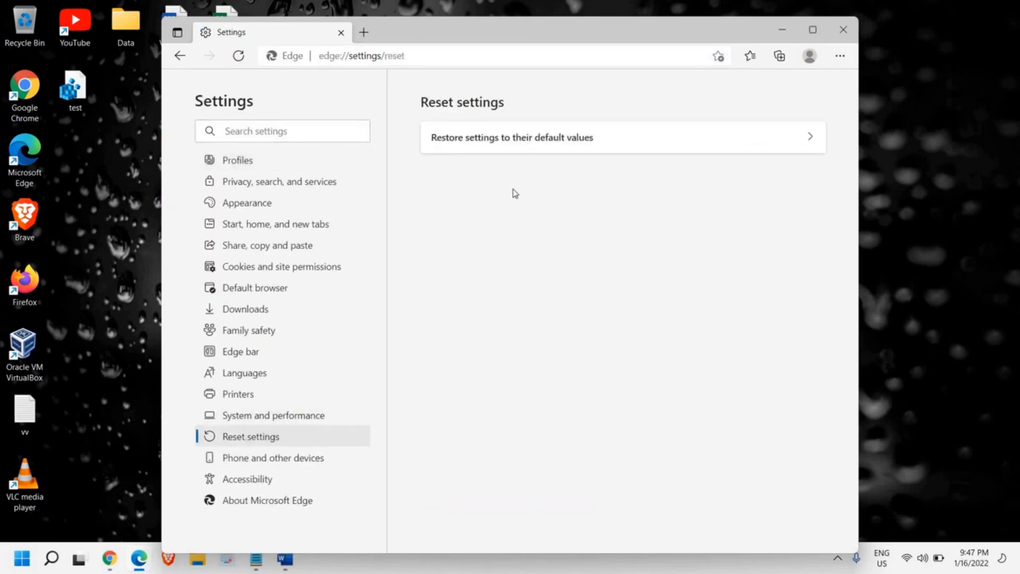
pyautogui.click(513, 137)
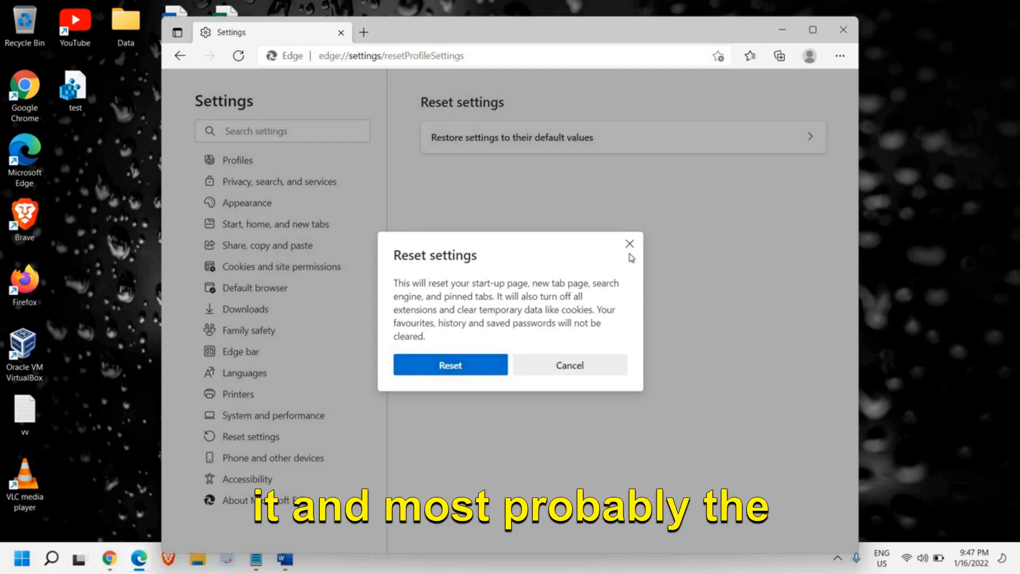
pyautogui.click(568, 365)
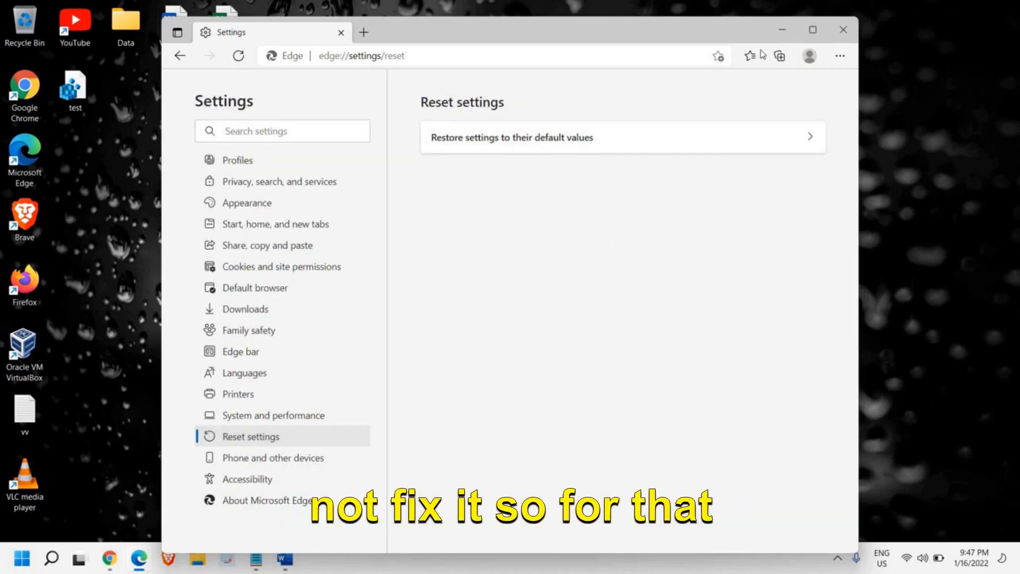
pyautogui.click(361, 55)
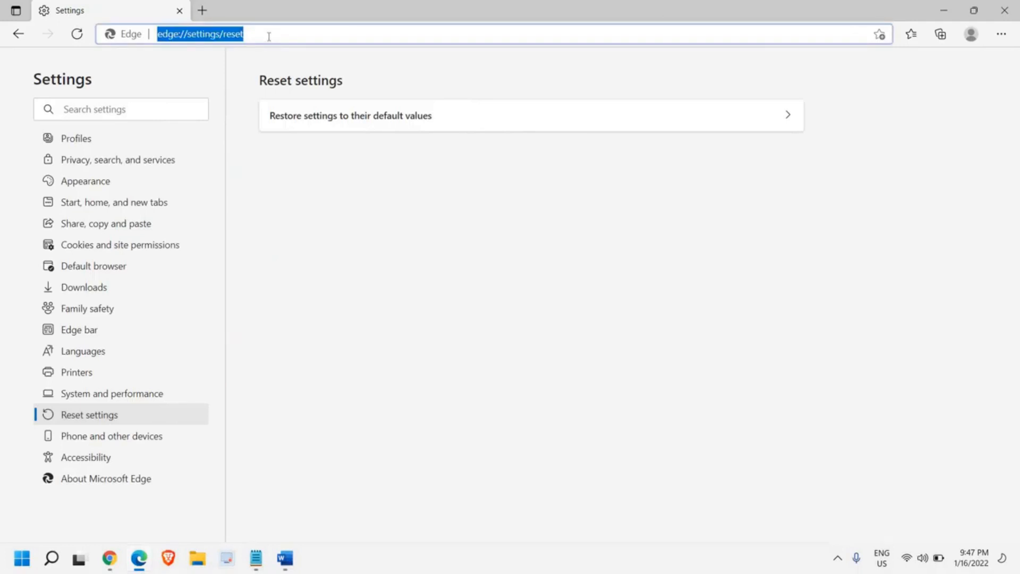
# Step: Search malwarebytes on google.com, reach the Malwarebytes site, then close Edge
pyautogui.write('google.com')
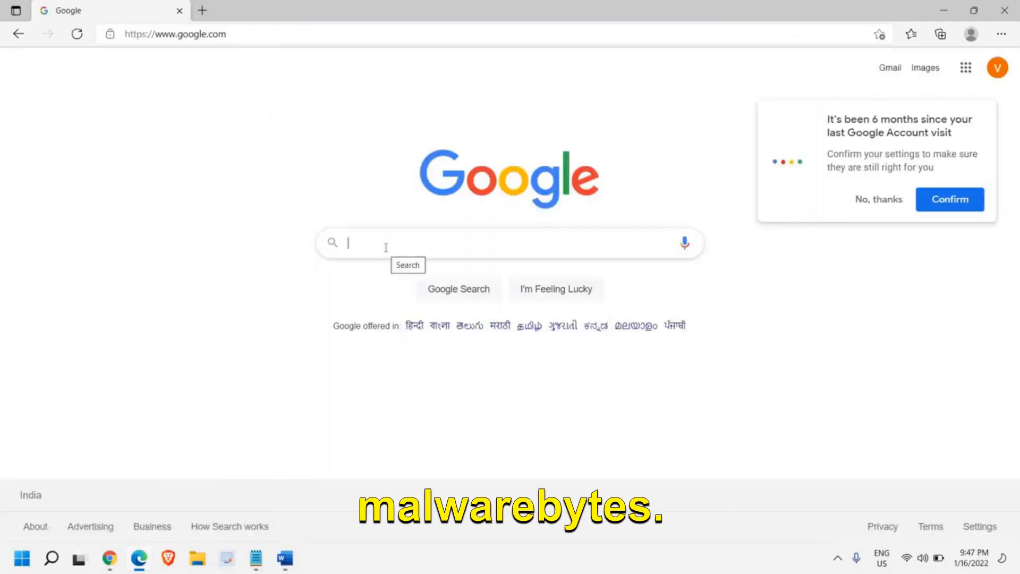
pyautogui.write('malwarebytes')
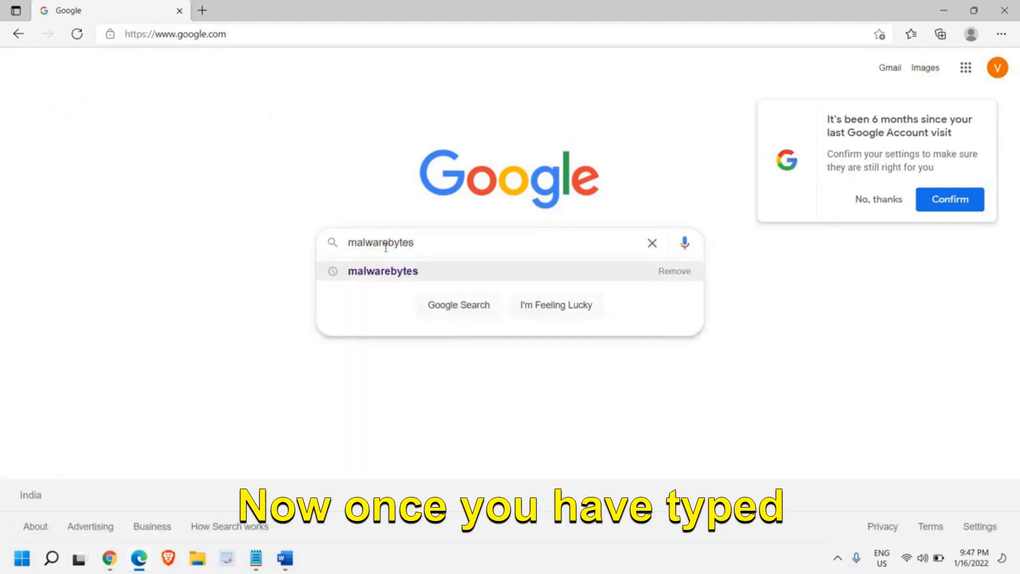
pyautogui.press('enter')
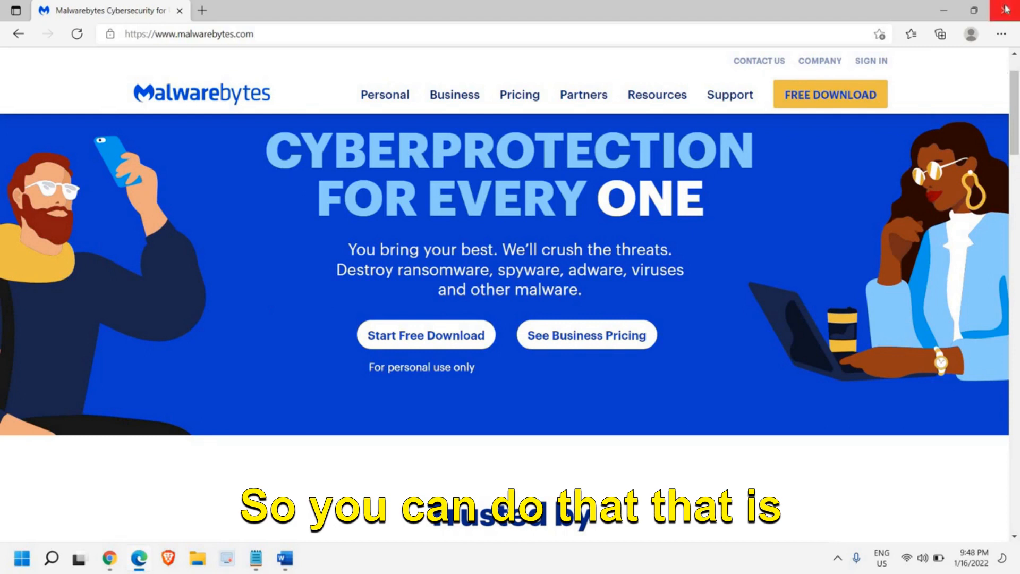
pyautogui.click(1004, 9)
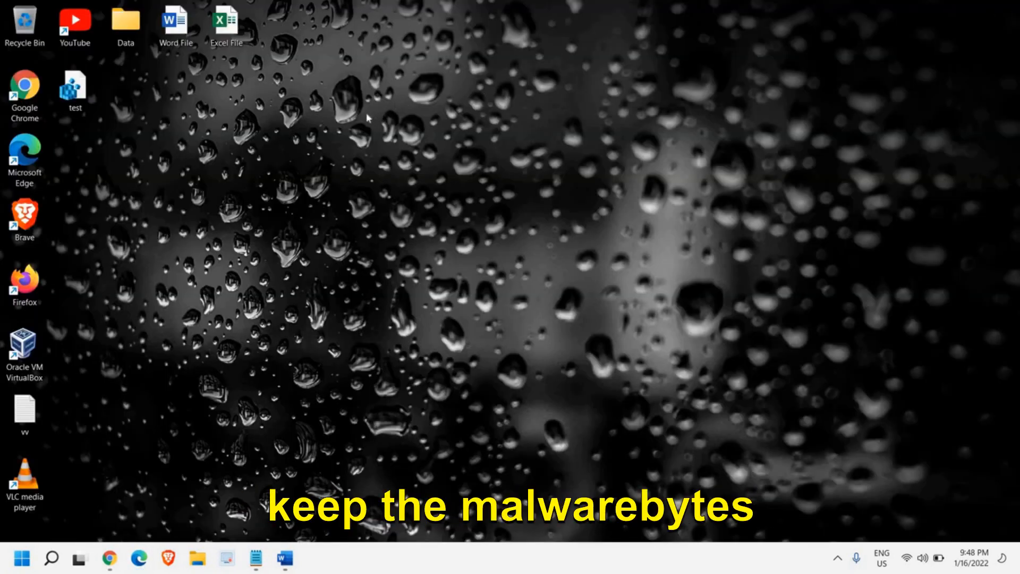
pyautogui.moveTo(376, 211)
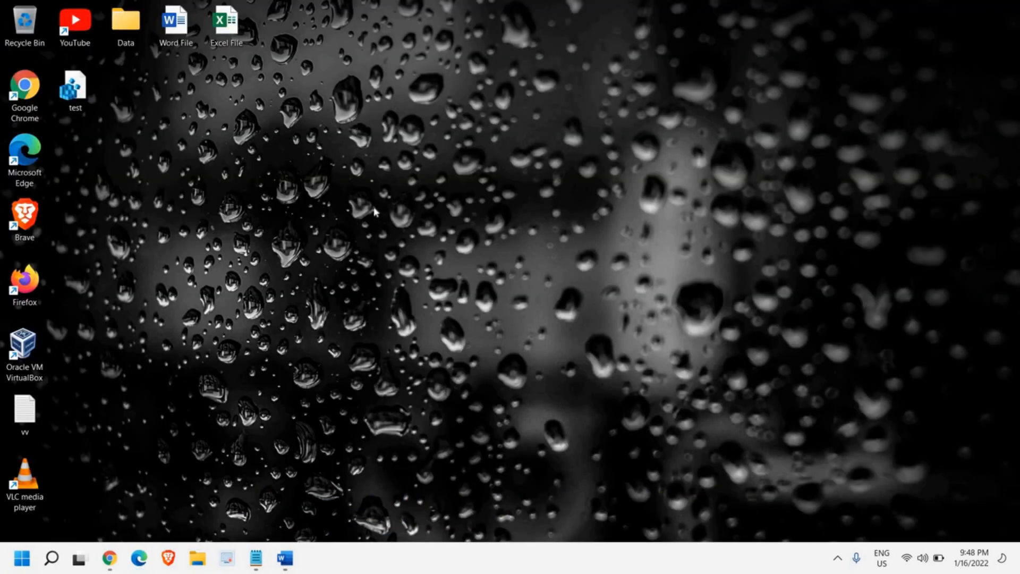